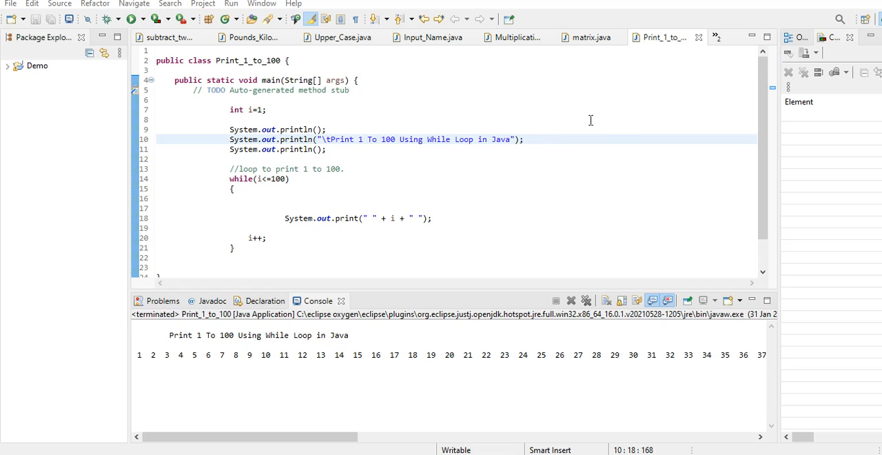
pyautogui.moveTo(593, 162)
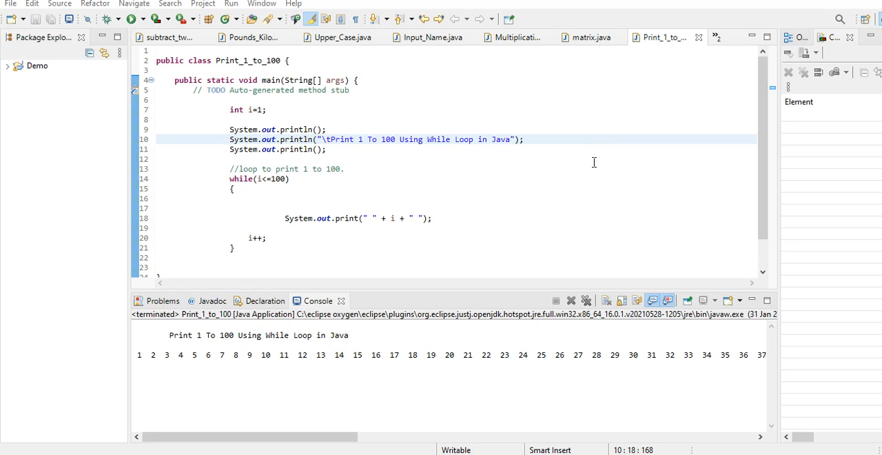
pyautogui.moveTo(591, 168)
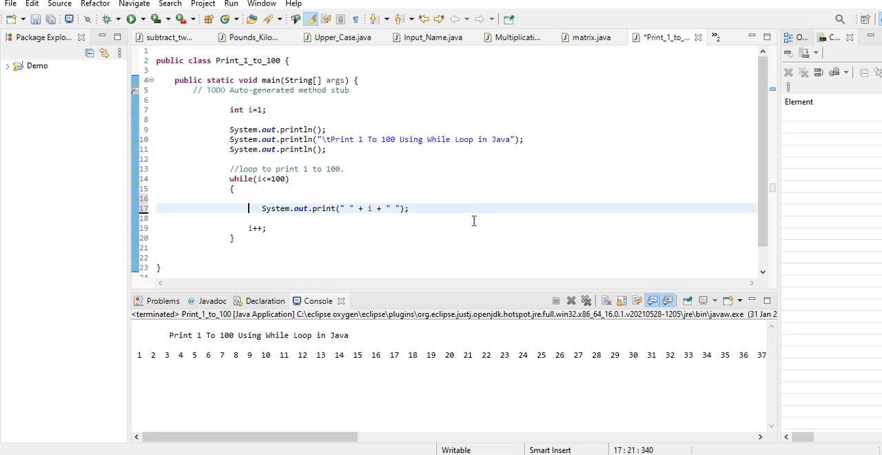
pyautogui.moveTo(472, 222)
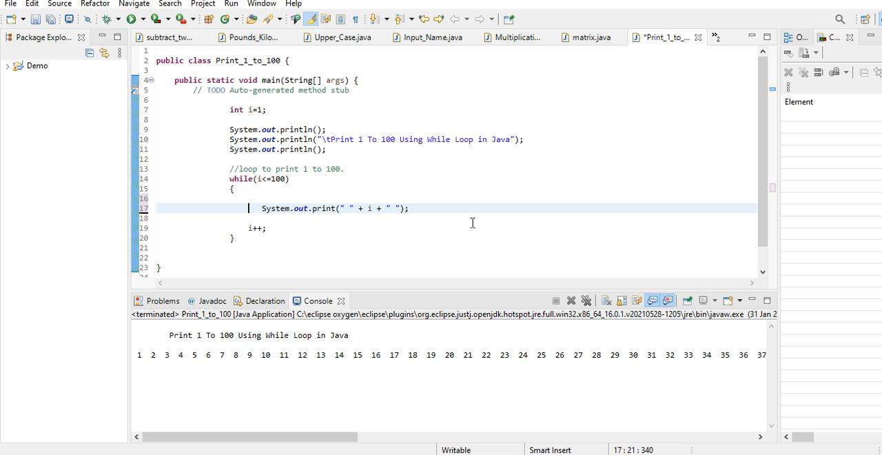
pyautogui.moveTo(470, 225)
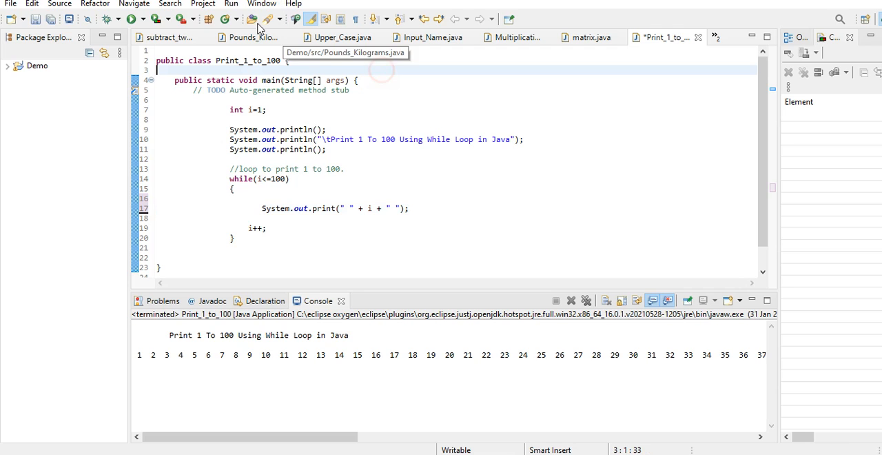
pyautogui.click(294, 4)
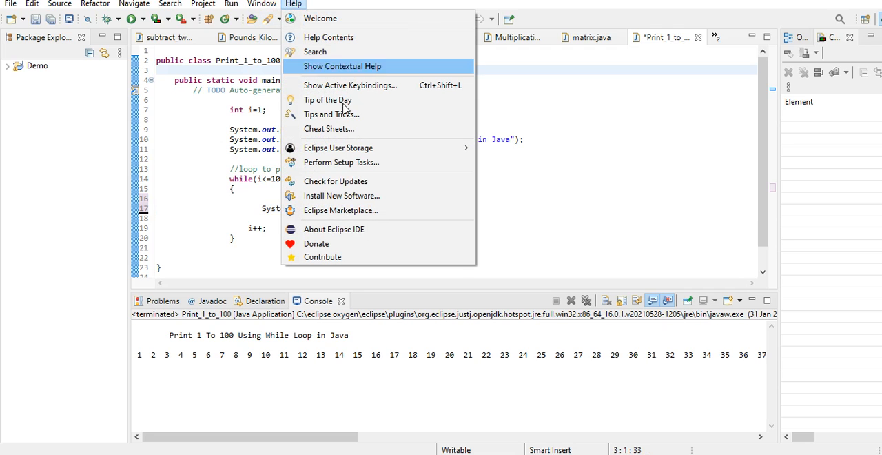
pyautogui.click(333, 229)
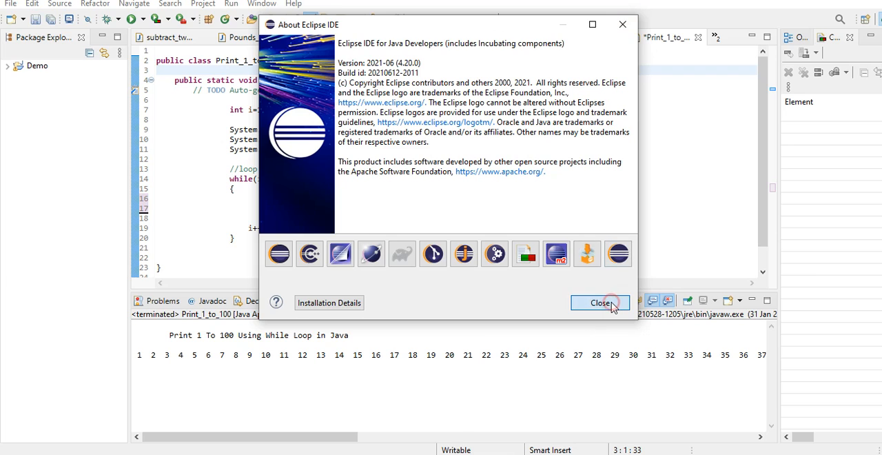
pyautogui.click(600, 303)
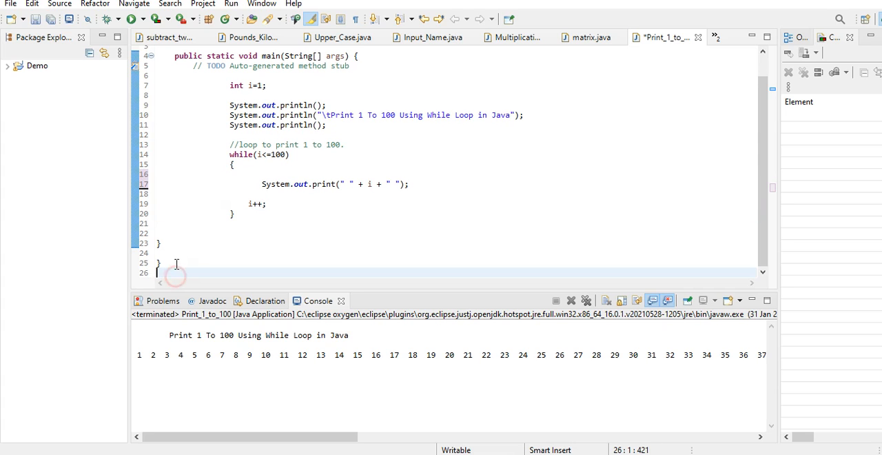
# Scroll up through the Print_1_to_100 source to the top of the file
pyautogui.scroll(3)
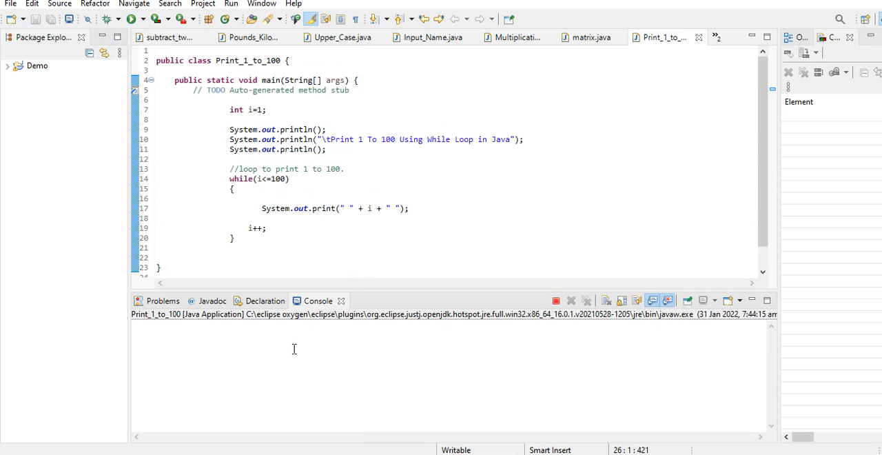
# Scroll the Console sideways to check the printed numbers 1 through 100
pyautogui.click(159, 19)
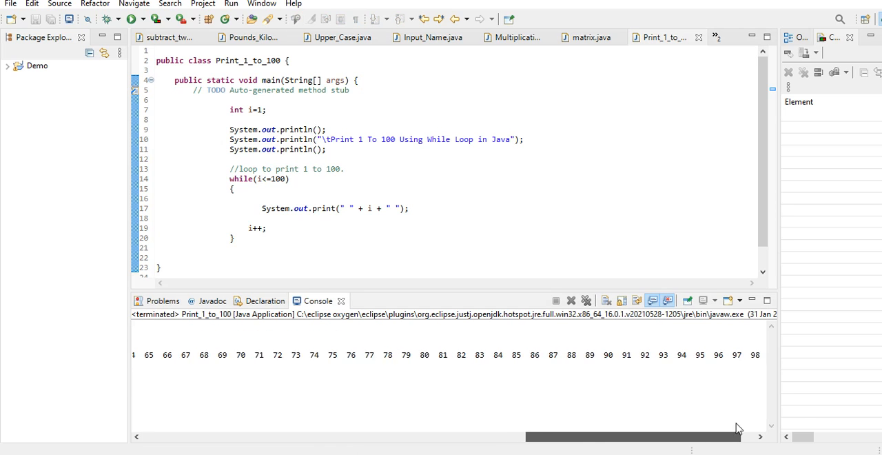
pyautogui.hscroll(3)
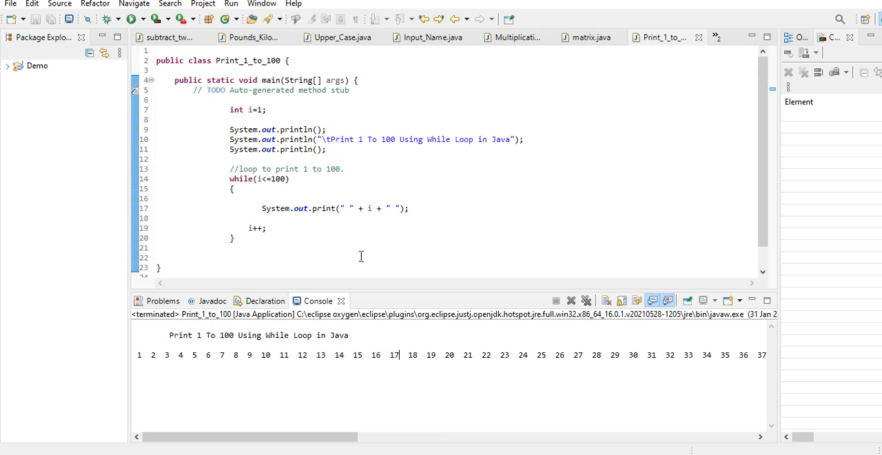
pyautogui.moveTo(381, 237)
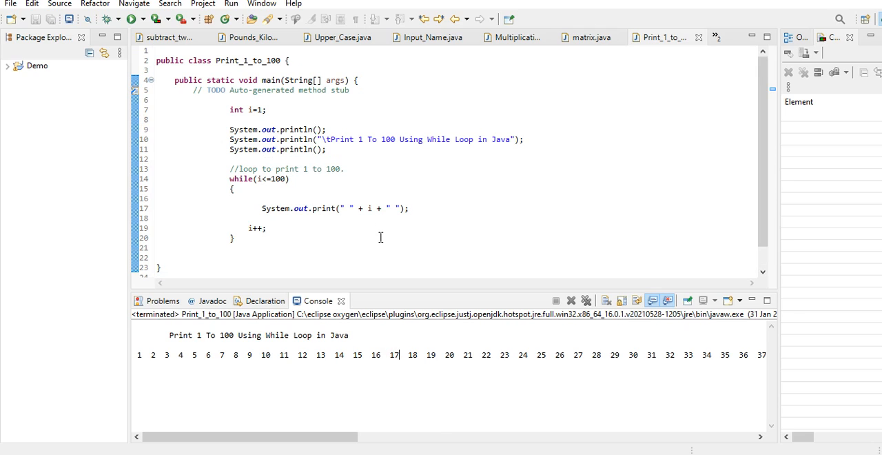
pyautogui.moveTo(378, 254)
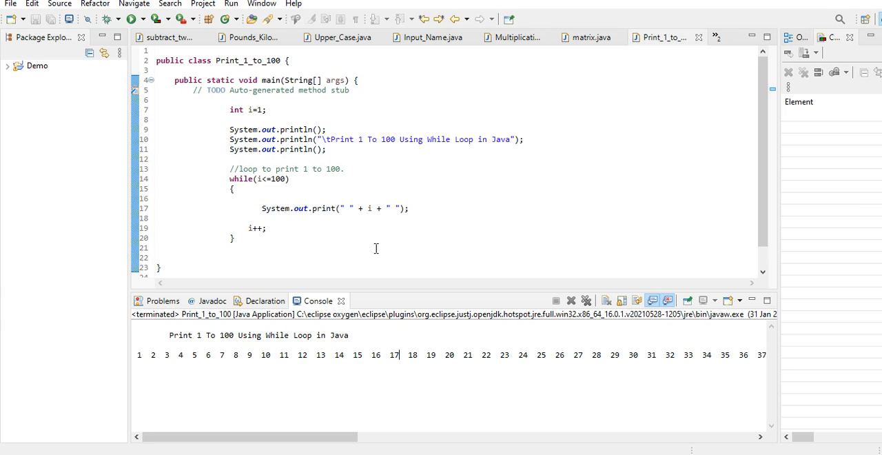
pyautogui.moveTo(374, 257)
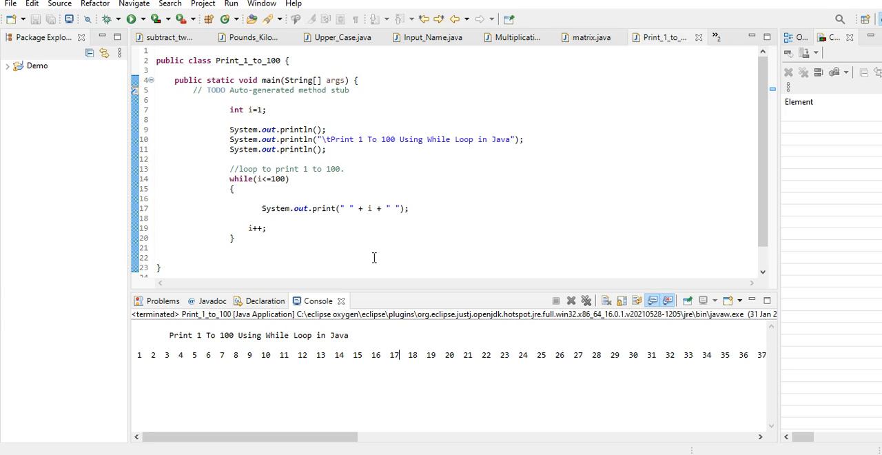
pyautogui.scroll(-3)
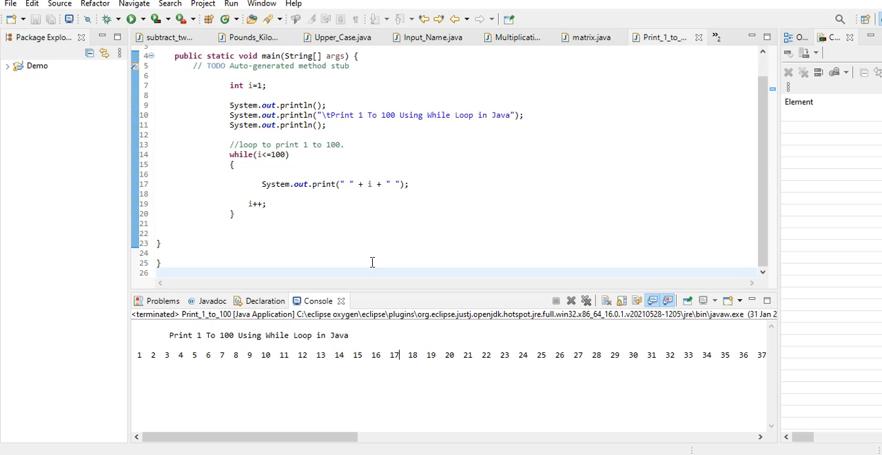
pyautogui.moveTo(369, 268)
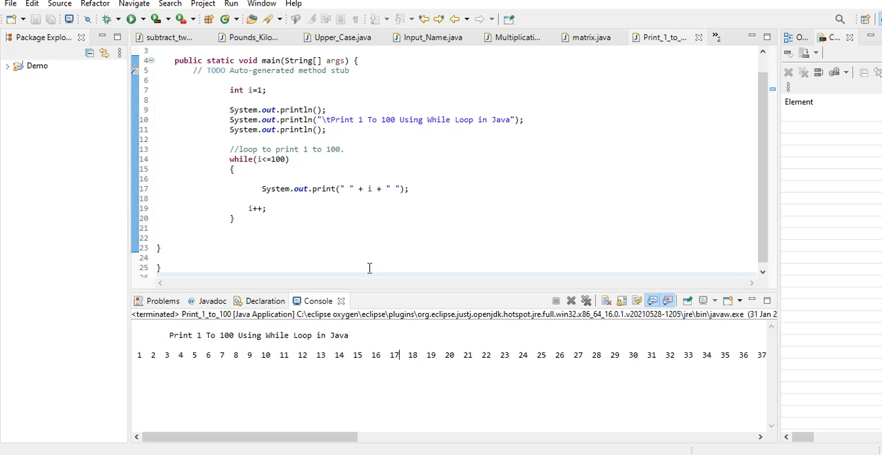
pyautogui.moveTo(367, 269)
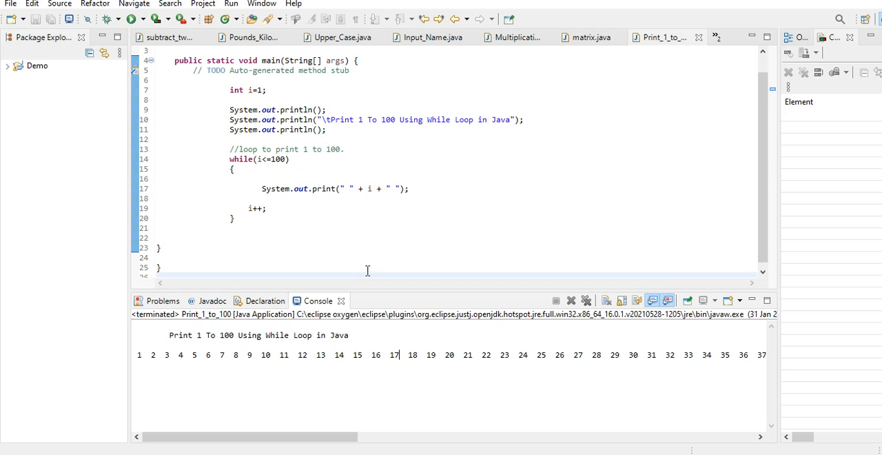
pyautogui.moveTo(361, 238)
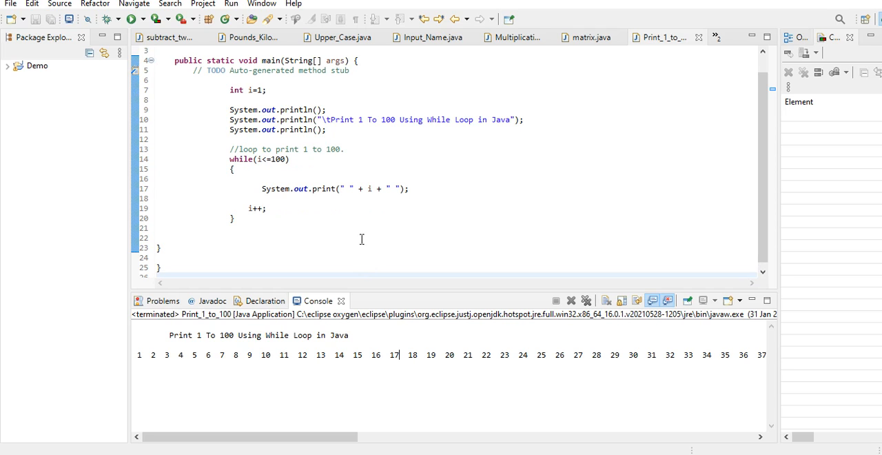
pyautogui.moveTo(364, 234)
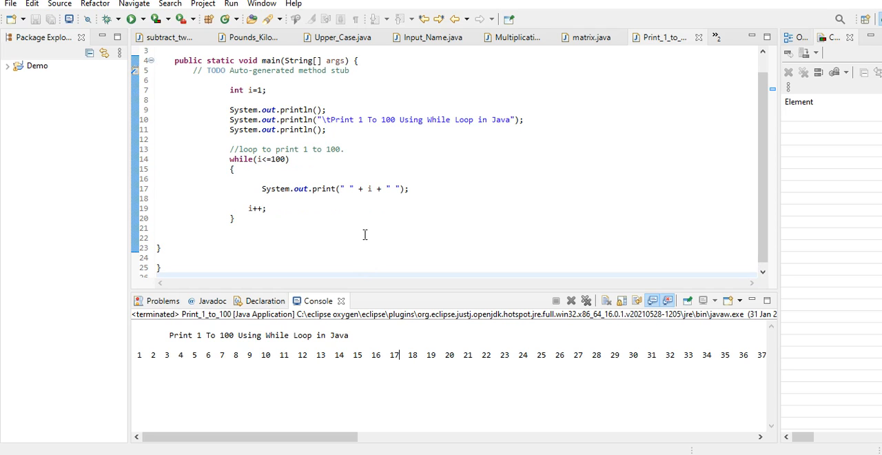